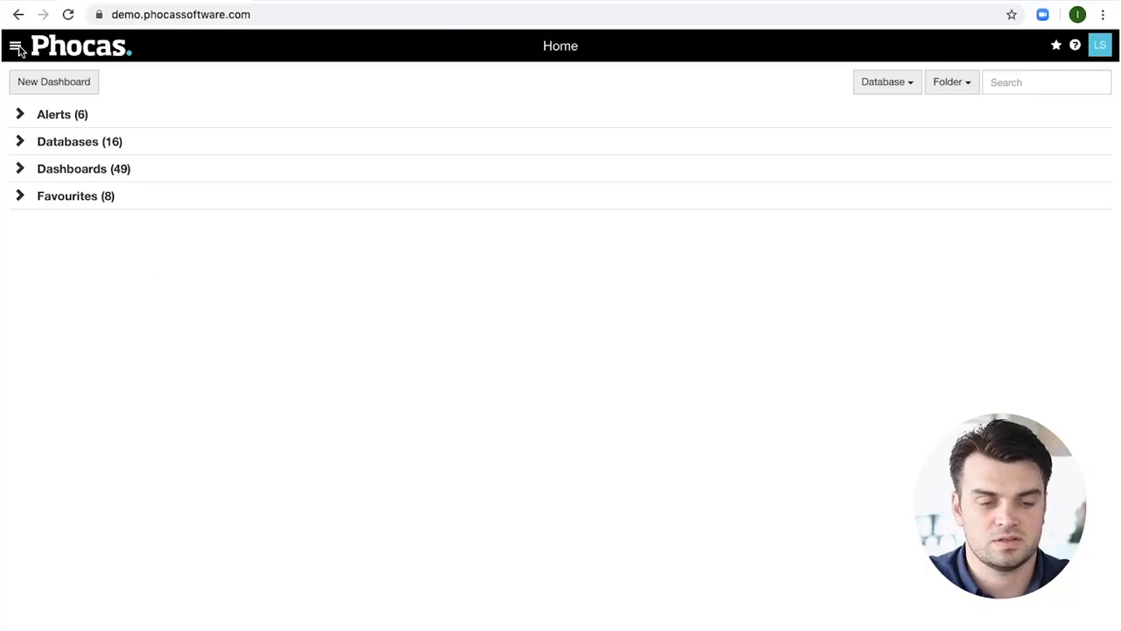
Reach the CRM Accounts list filtered to names containing 'inc' and browse it
{"action": "left_click", "coordinate": [16, 45]}
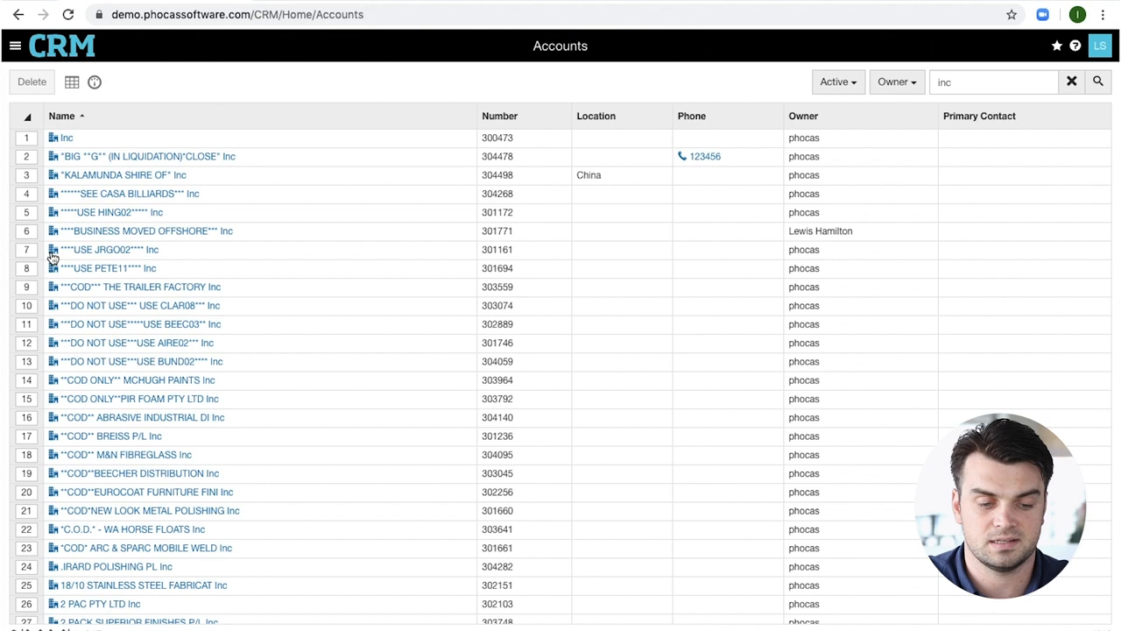
{"action": "scroll", "scroll_direction": "down", "scroll_amount": 3}
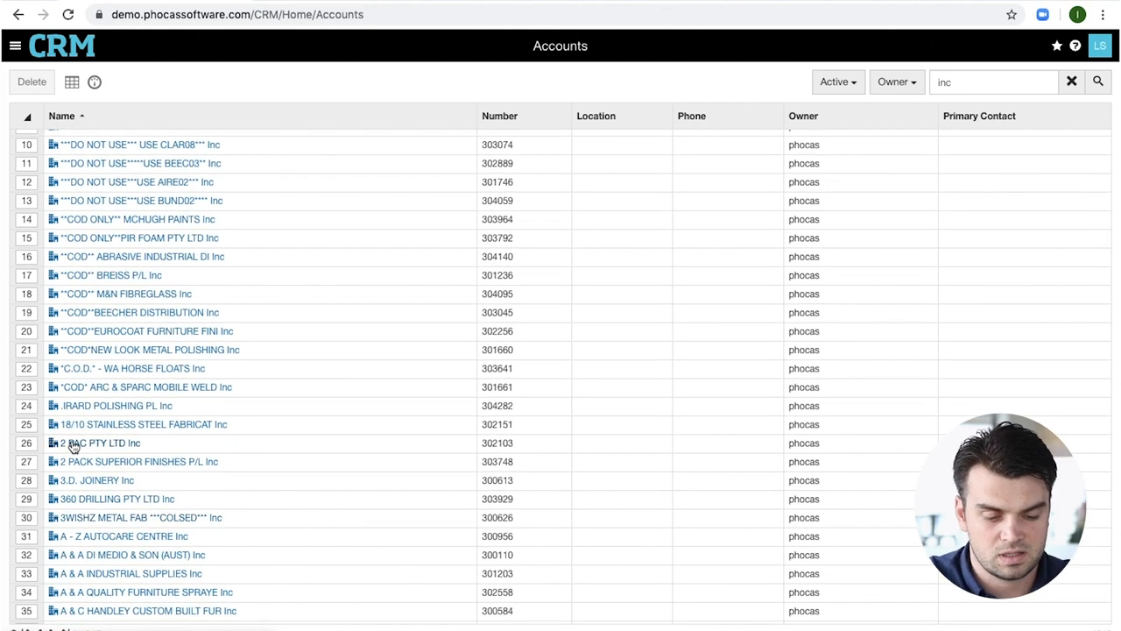
Review the 2 PAC PTY LTD Inc account's details, its single contact and its one activity
{"action": "left_click", "coordinate": [96, 441]}
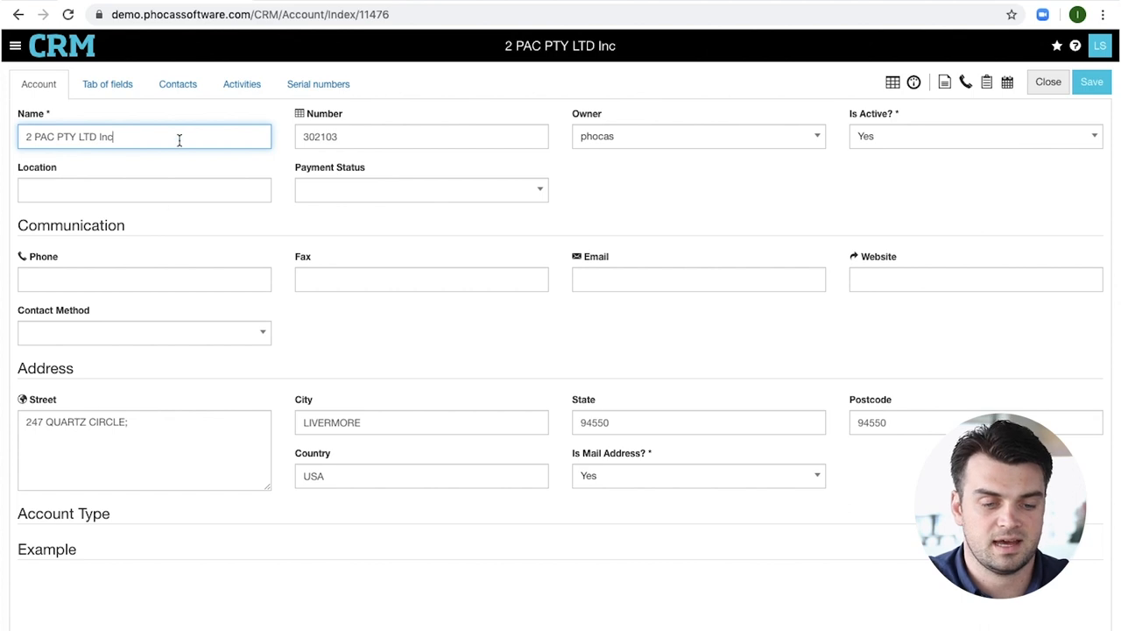
{"action": "left_click", "coordinate": [179, 84]}
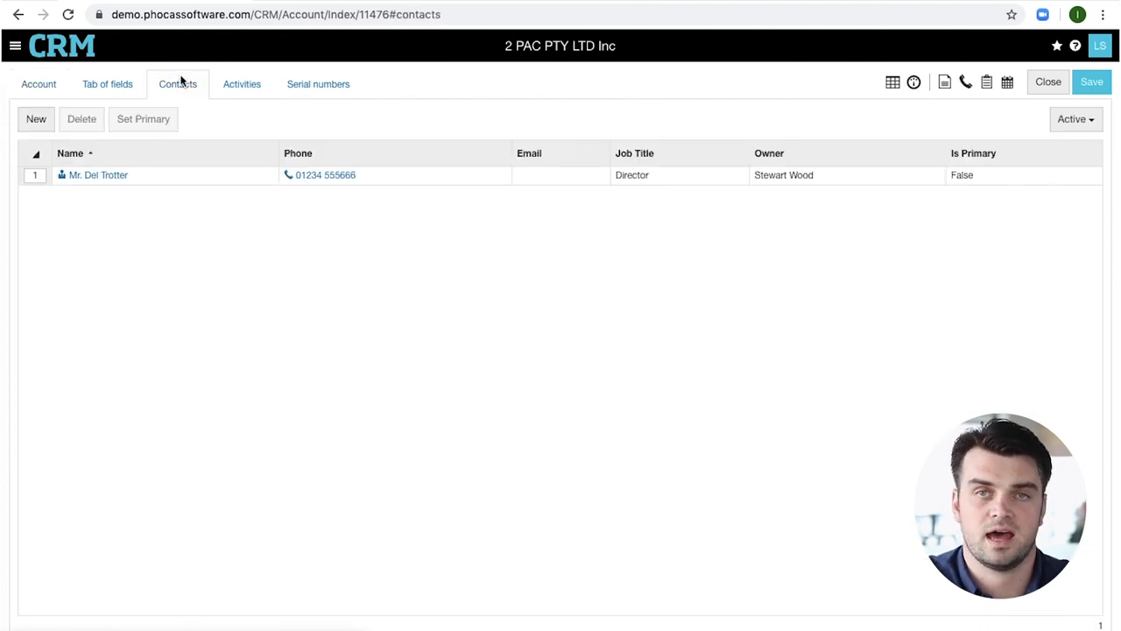
{"action": "left_click", "coordinate": [242, 85]}
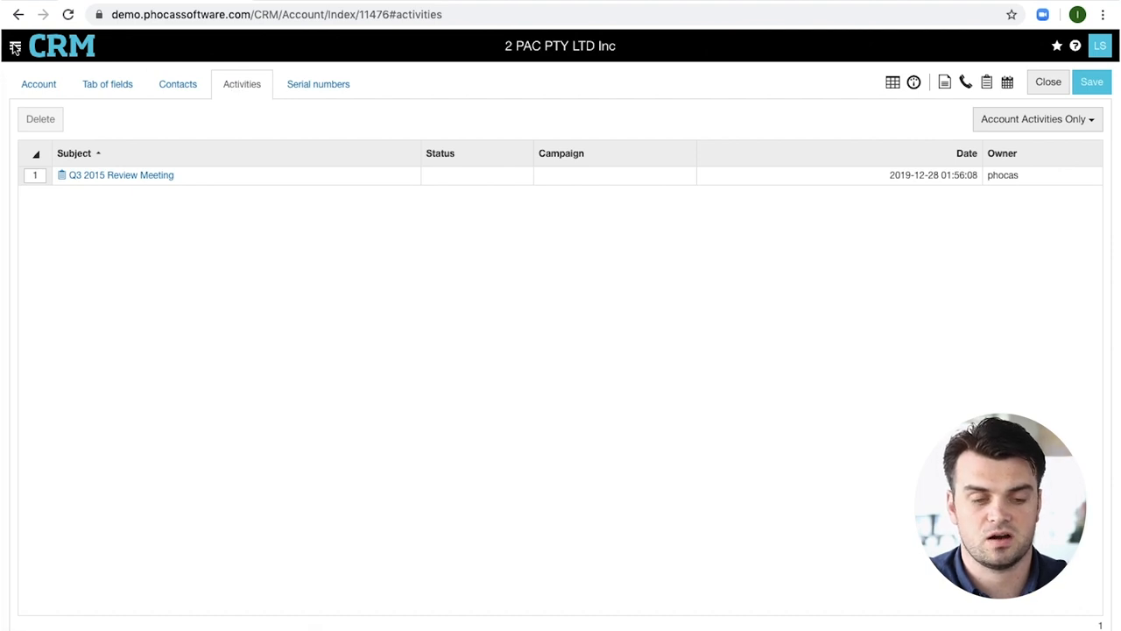
{"action": "left_click", "coordinate": [14, 45]}
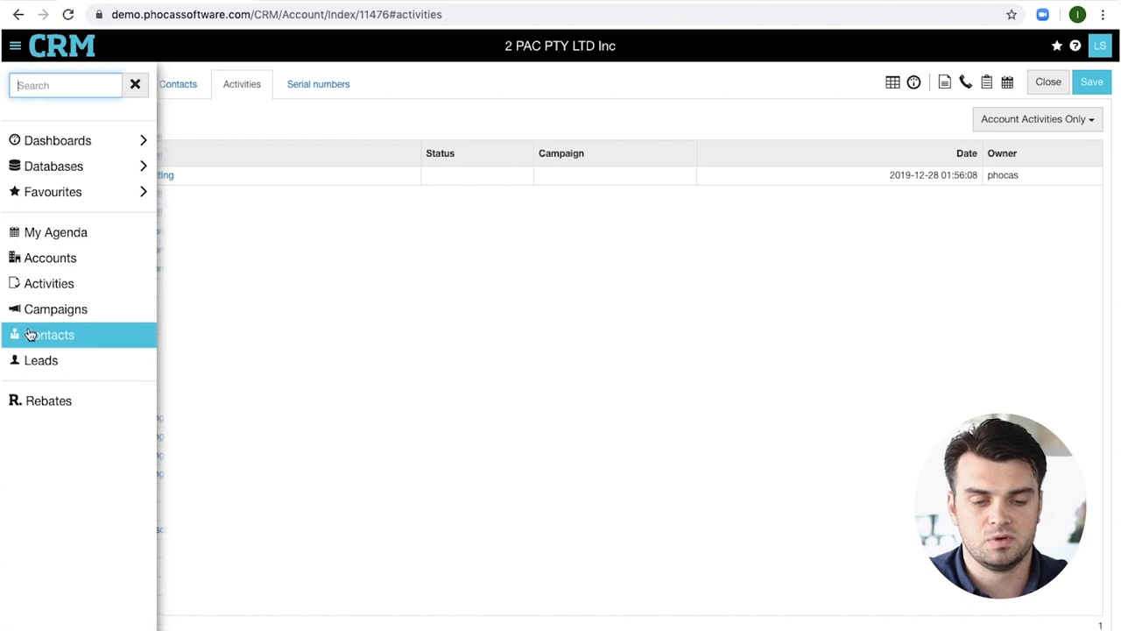
Browse the full Activities list for the All About Fred note
{"action": "left_click", "coordinate": [49, 284]}
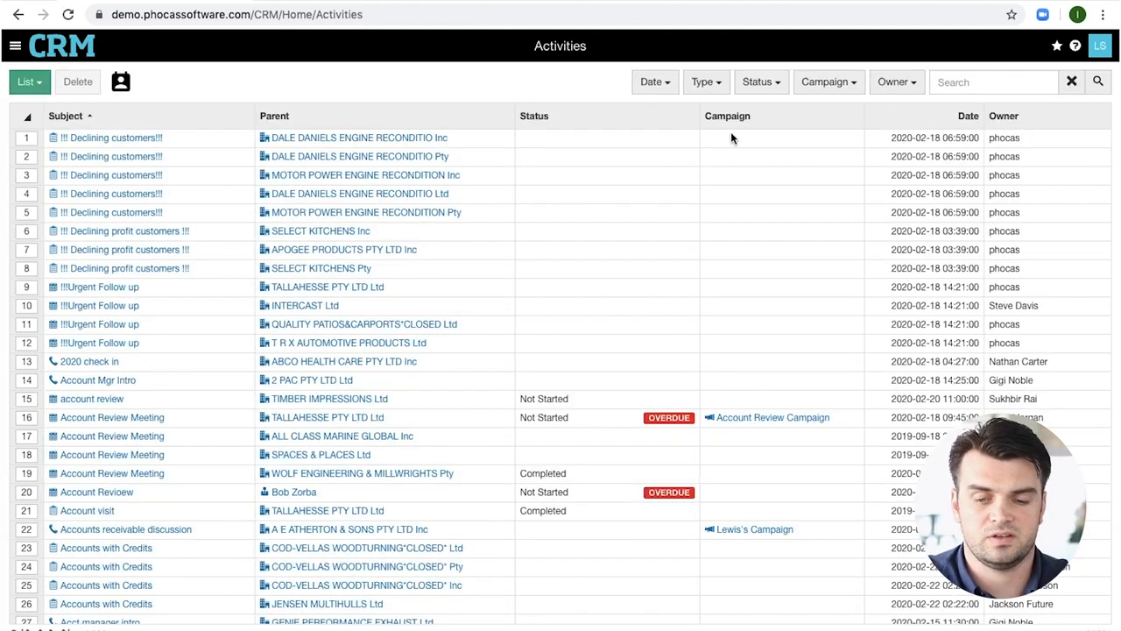
{"action": "left_click", "coordinate": [761, 82]}
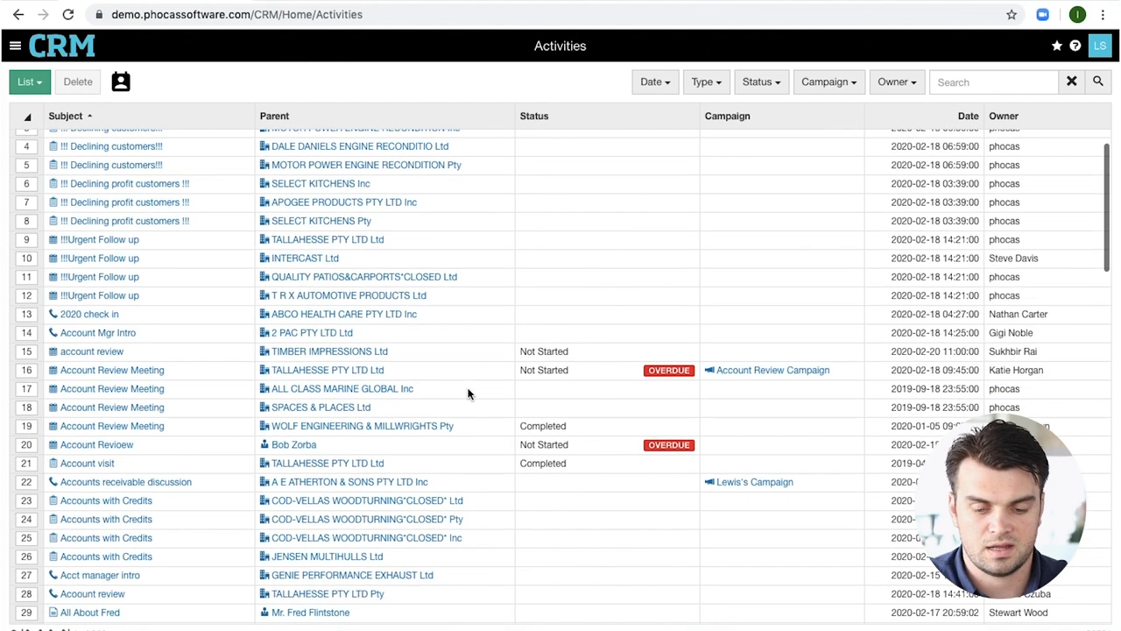
{"action": "scroll", "scroll_direction": "down", "scroll_amount": 3}
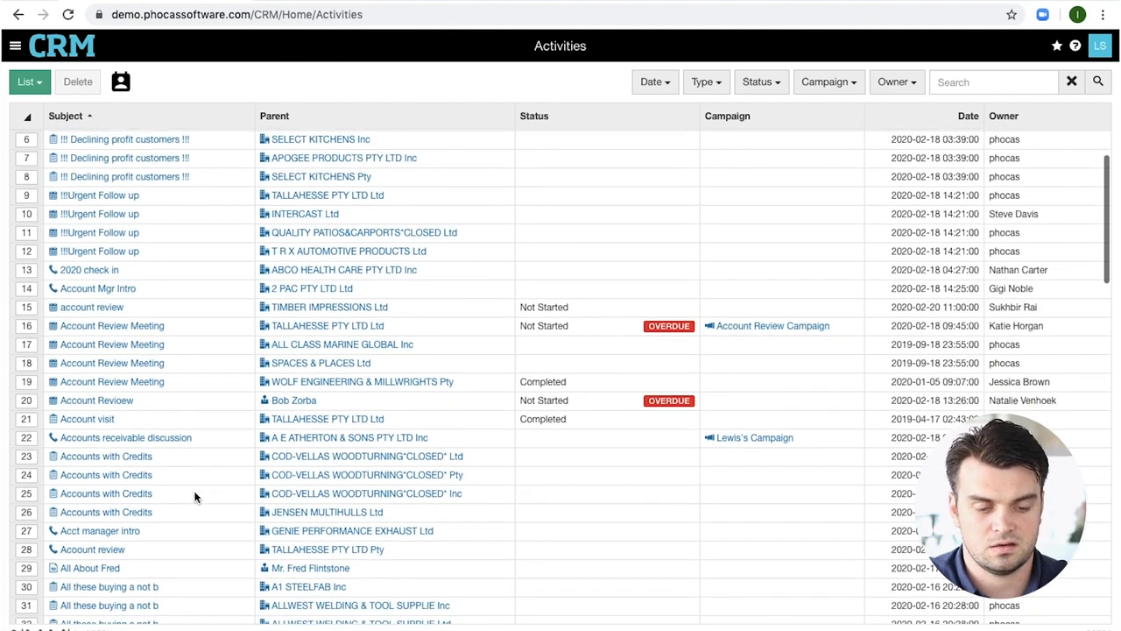
{"action": "scroll", "scroll_direction": "down", "scroll_amount": 3}
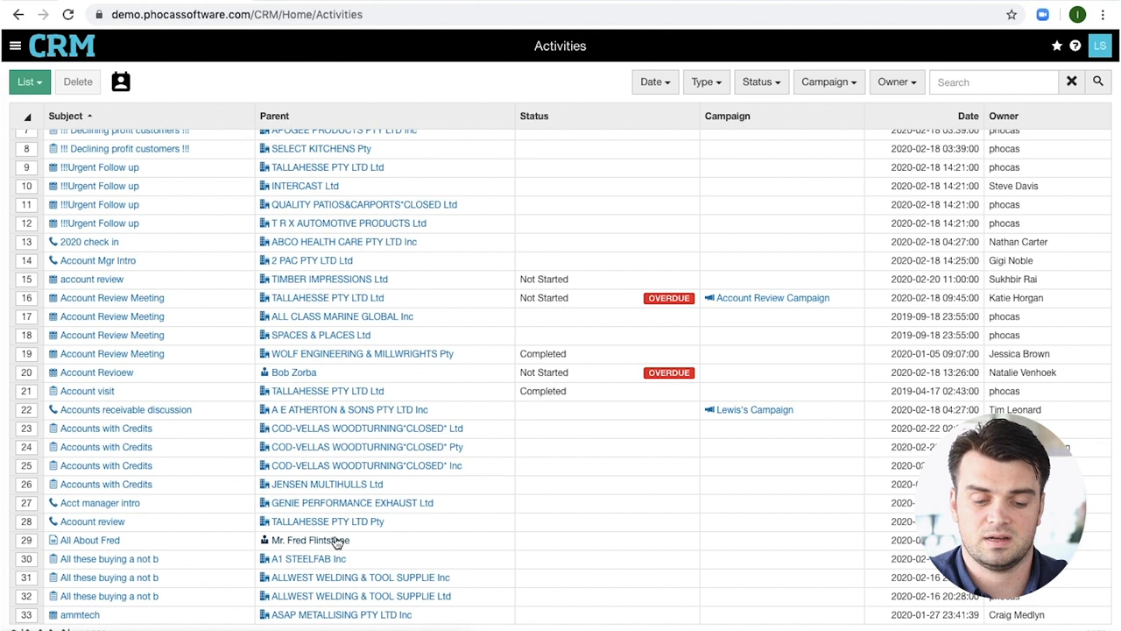
Review the All About Fred activity's description and its empty attachments
{"action": "left_click", "coordinate": [89, 539]}
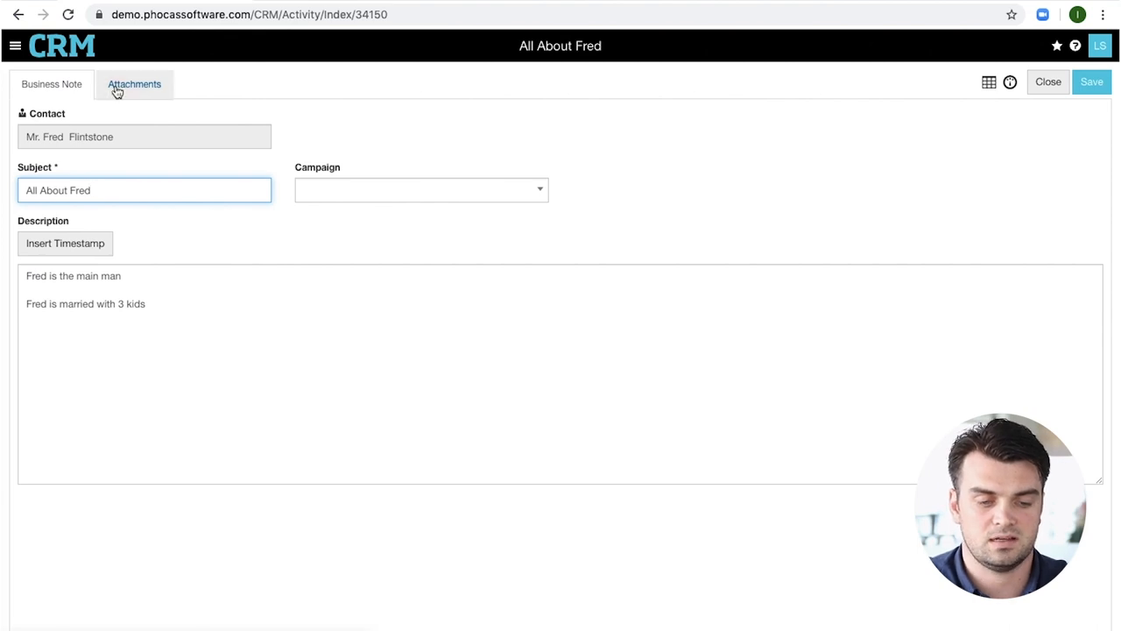
{"action": "left_click", "coordinate": [133, 84]}
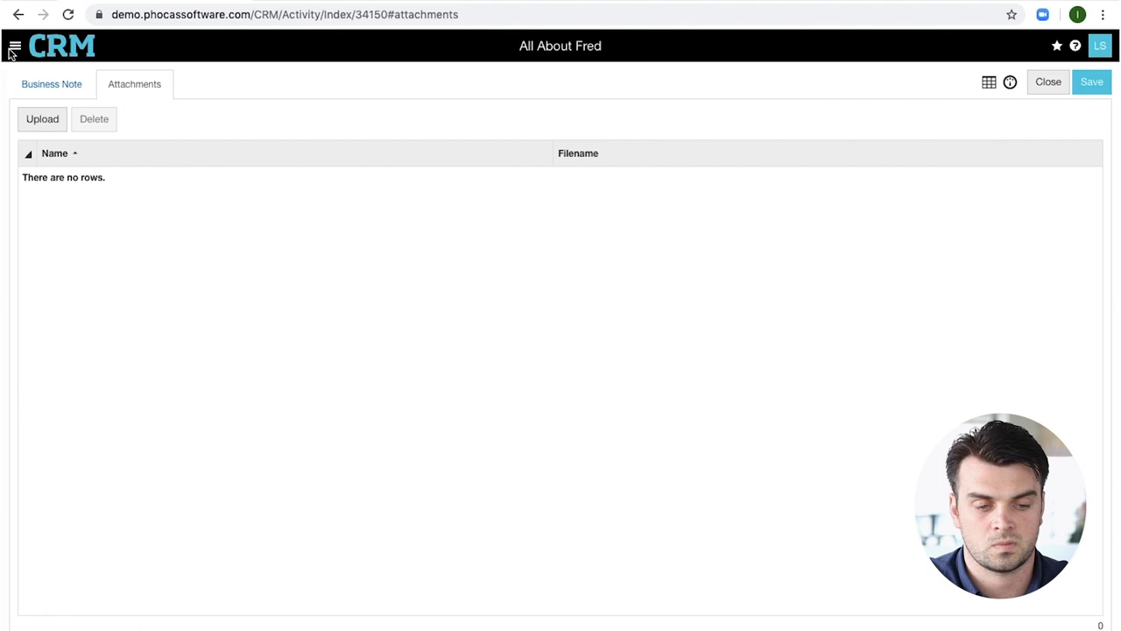
{"action": "left_click", "coordinate": [14, 46]}
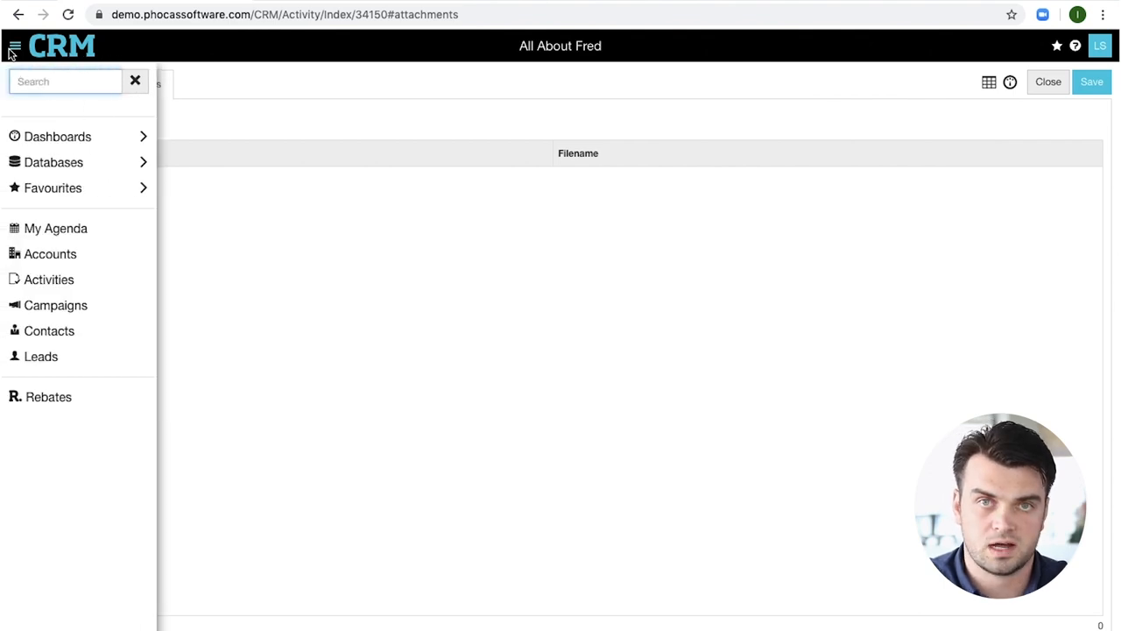
{"action": "mouse_move", "coordinate": [56, 305]}
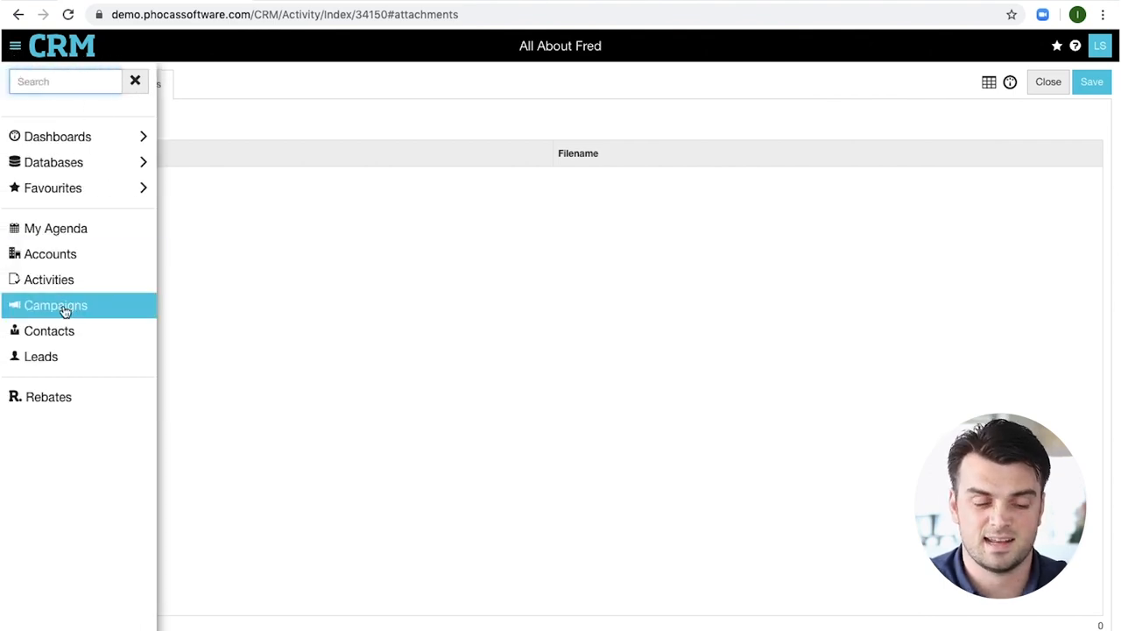
Locate and review the Builder giveaway campaign record from the Campaigns list
{"action": "left_click", "coordinate": [56, 305]}
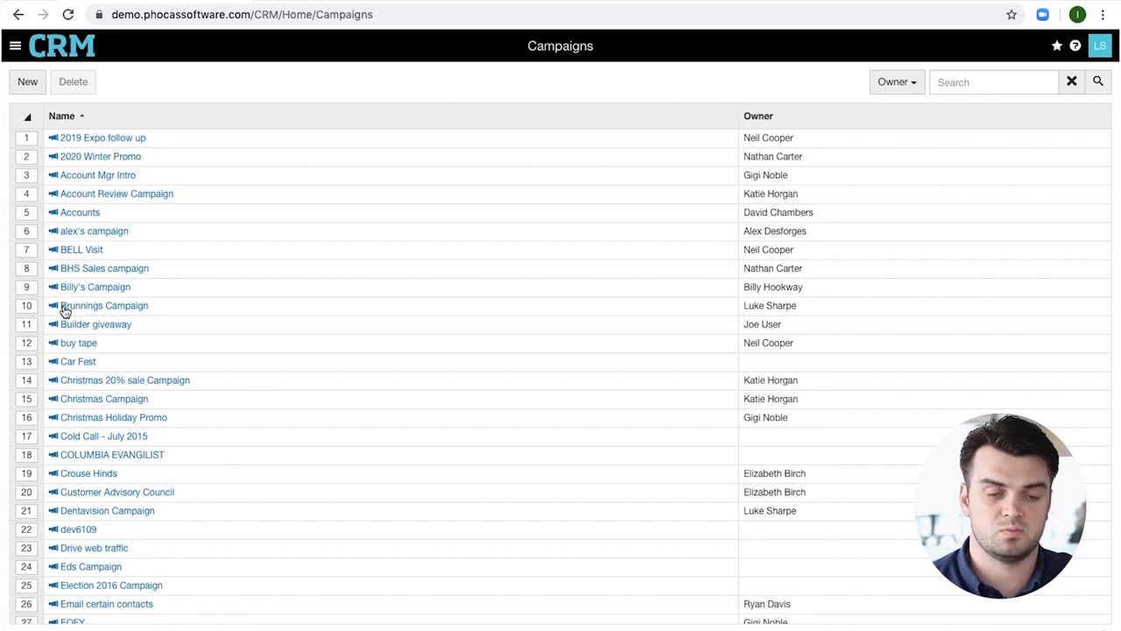
{"action": "scroll", "scroll_direction": "down", "scroll_amount": 3}
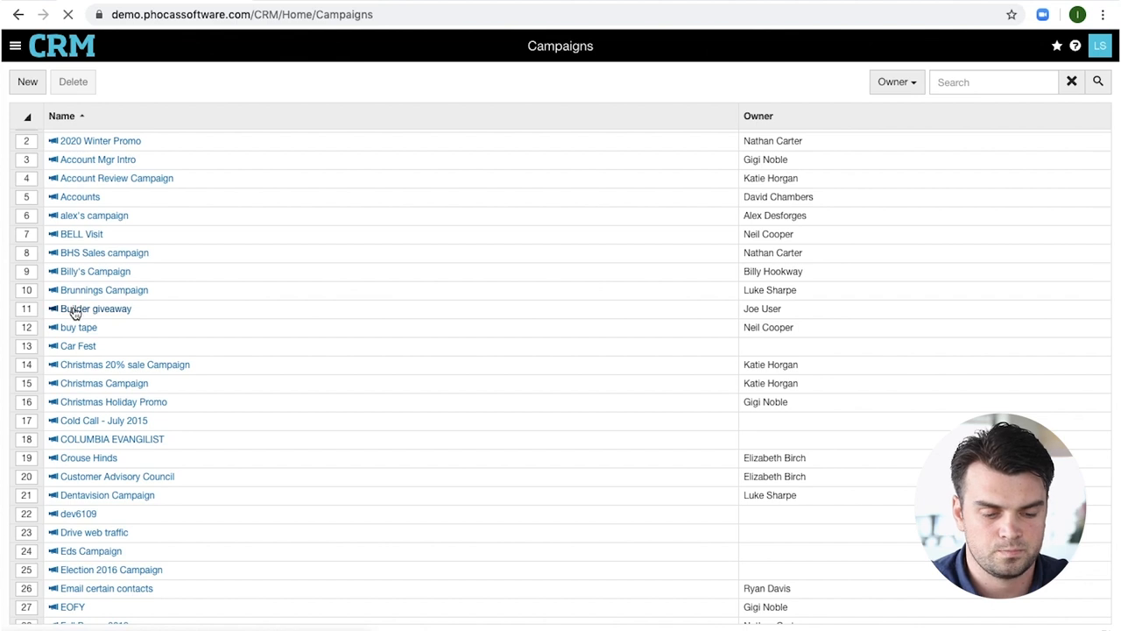
{"action": "left_click", "coordinate": [95, 308]}
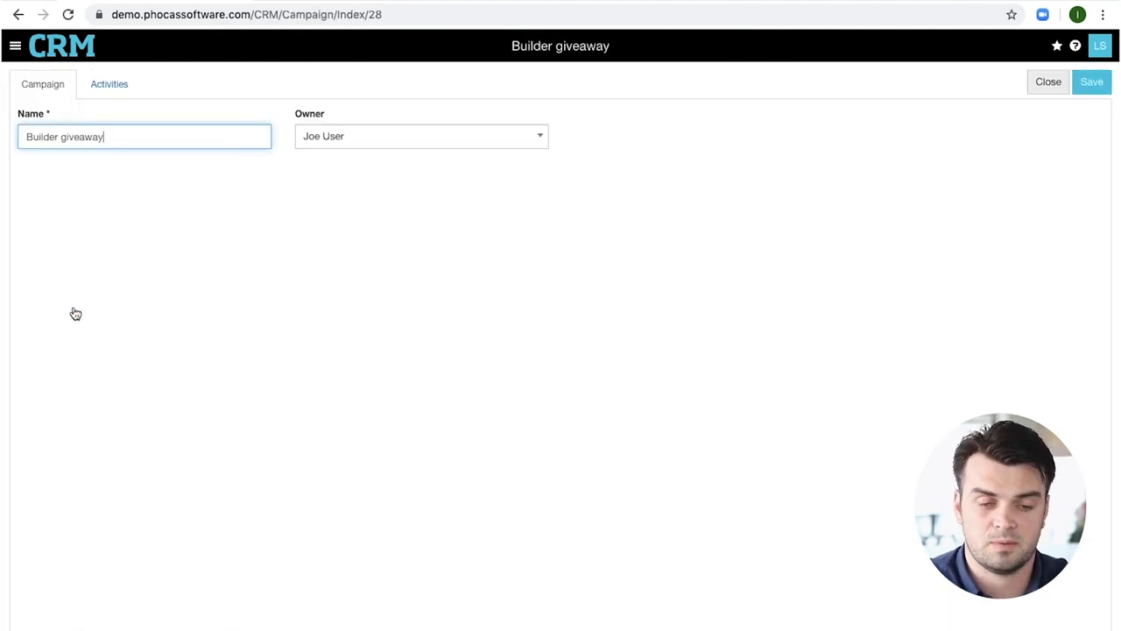
{"action": "left_click", "coordinate": [109, 84]}
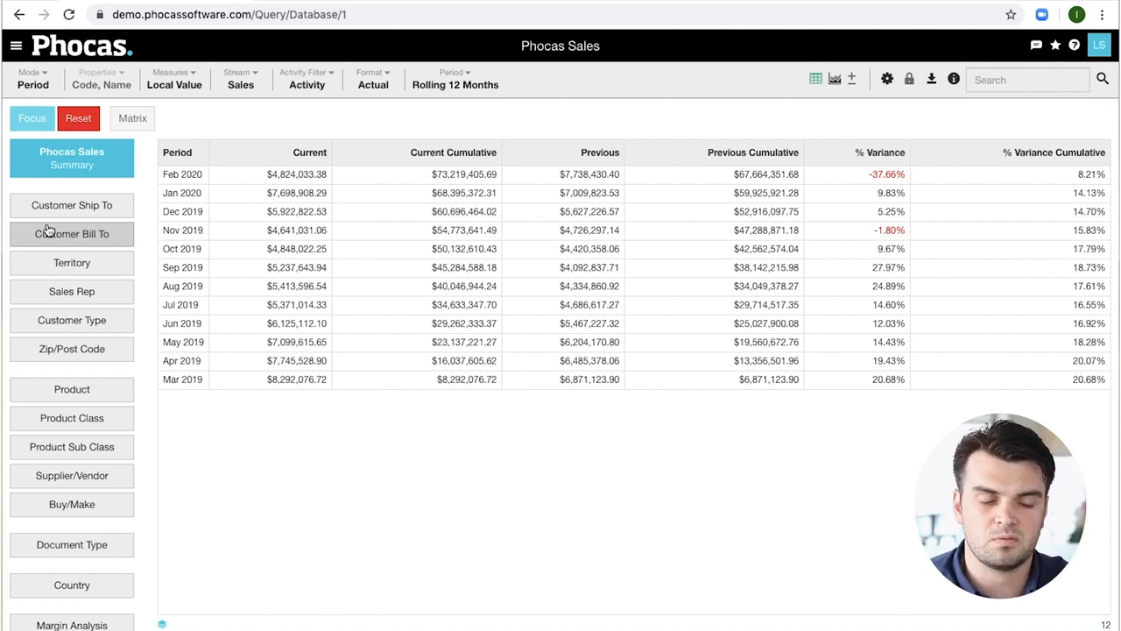
{"action": "mouse_move", "coordinate": [72, 291]}
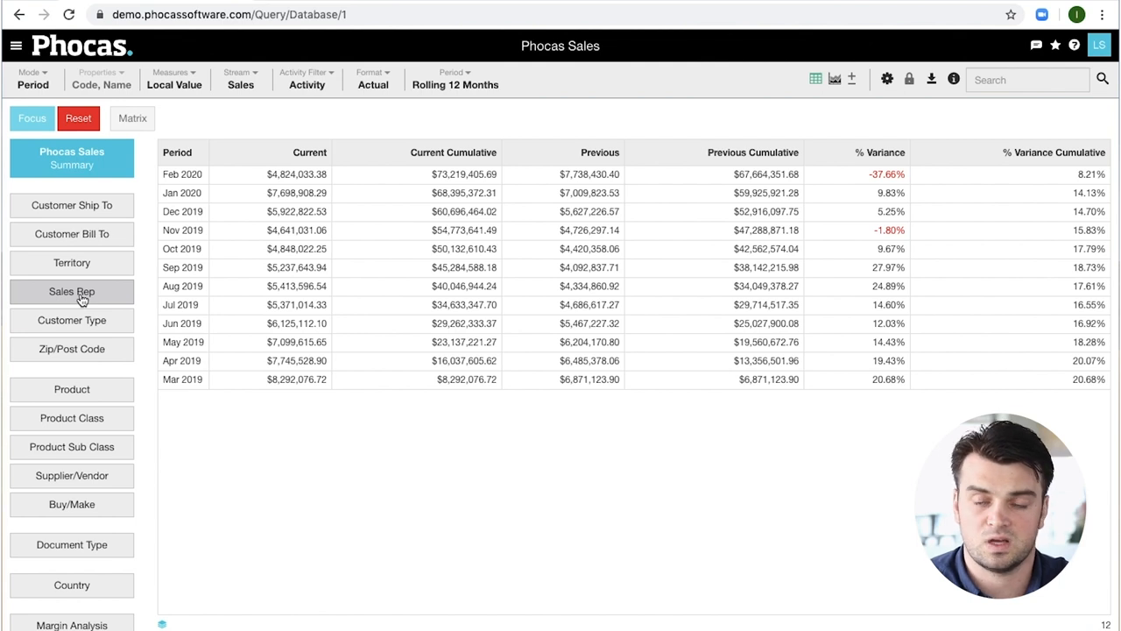
Drill sales to Sales Rep 108, NSW territory and ship-to customers, showing CRM shortcuts for customer 206
{"action": "left_click", "coordinate": [72, 291]}
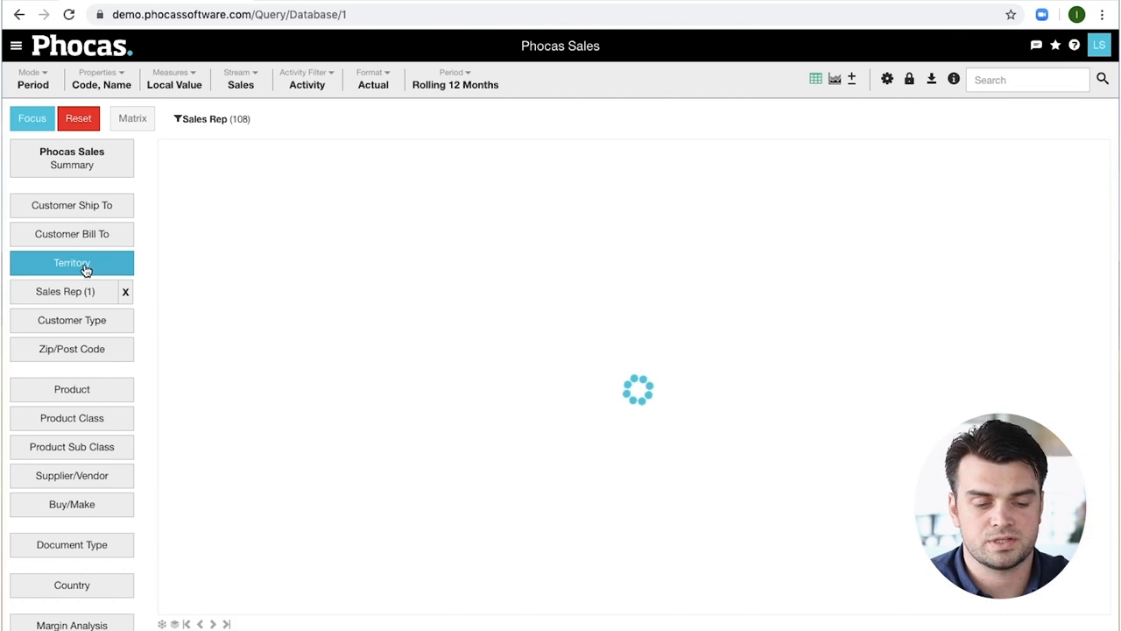
{"action": "left_click", "coordinate": [72, 263]}
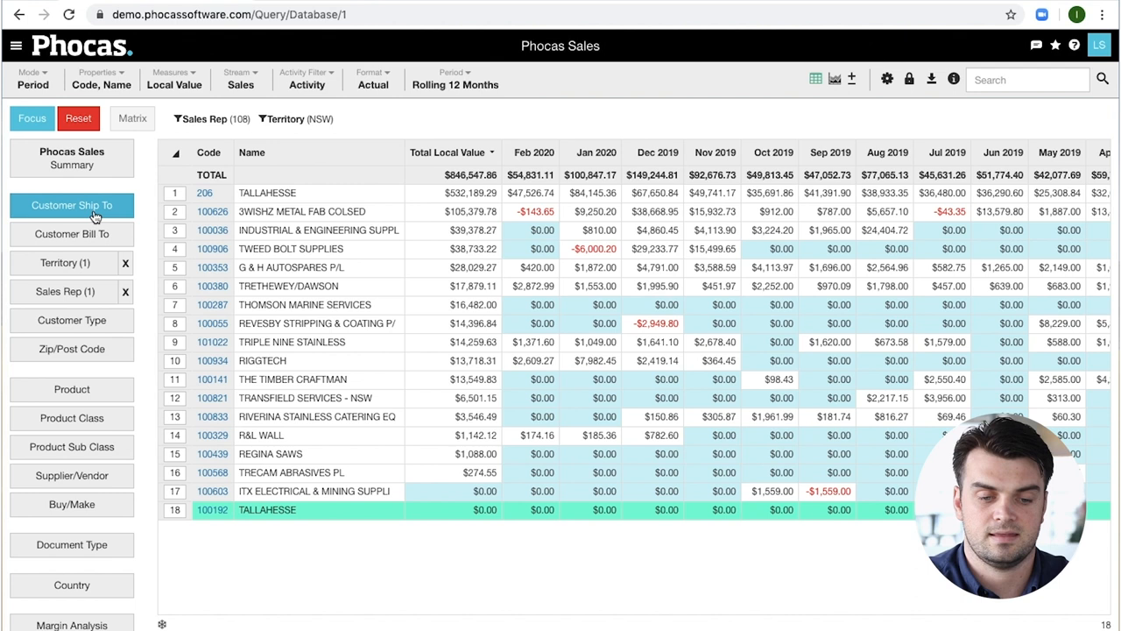
{"action": "left_click", "coordinate": [203, 193]}
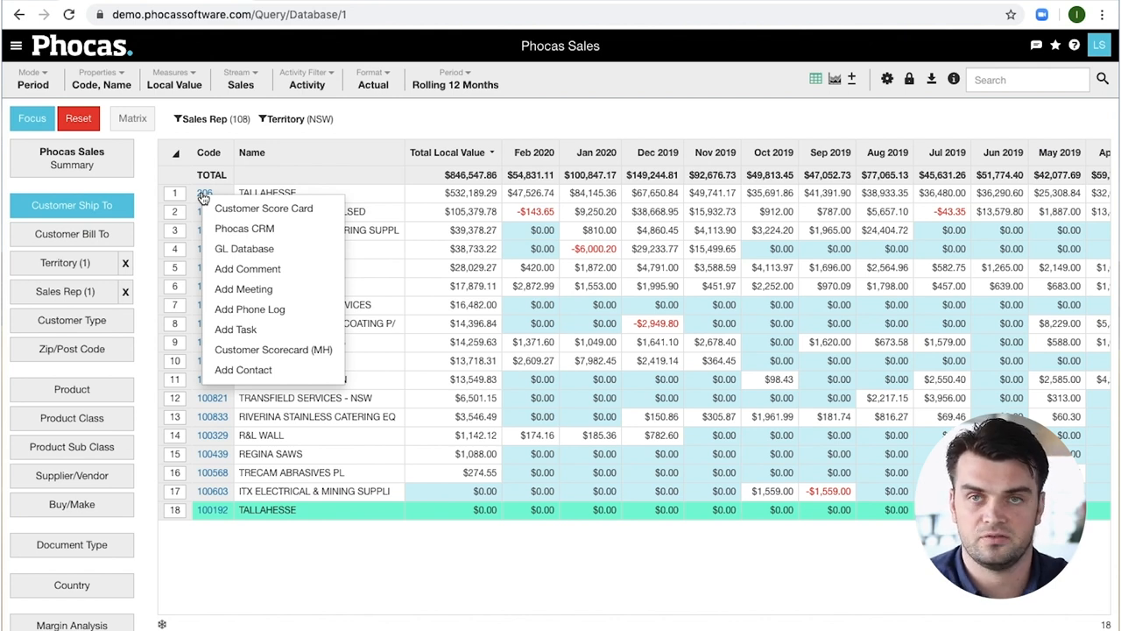
{"action": "mouse_move", "coordinate": [245, 228]}
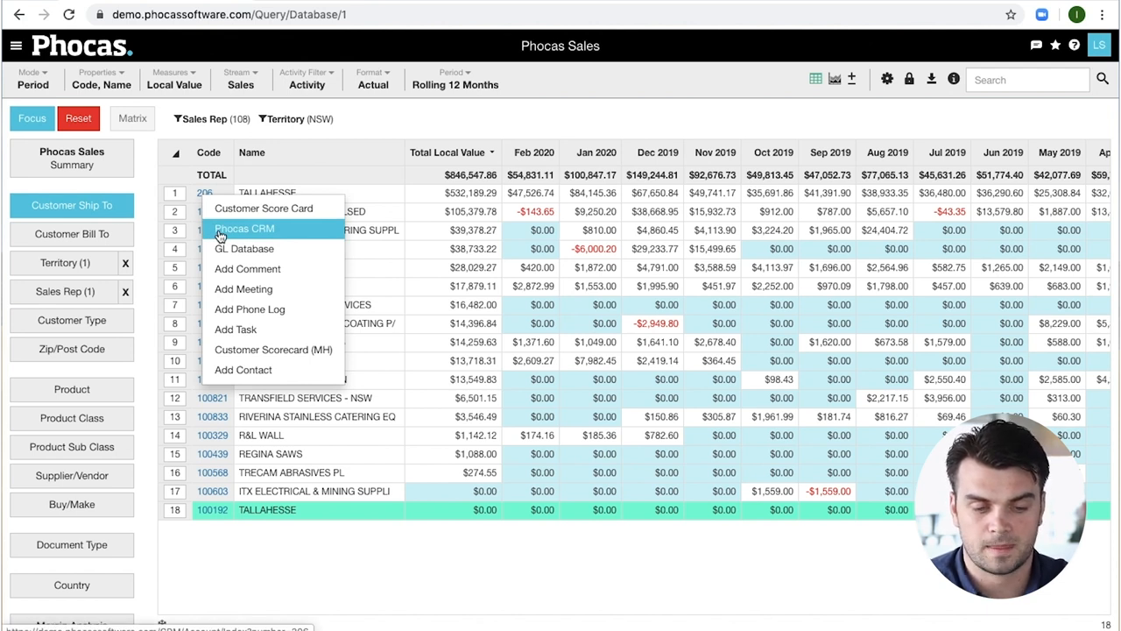
Jump from customer 206's shortcuts to its CRM record, leading to the Sales Rep Dashboard
{"action": "left_click", "coordinate": [243, 228]}
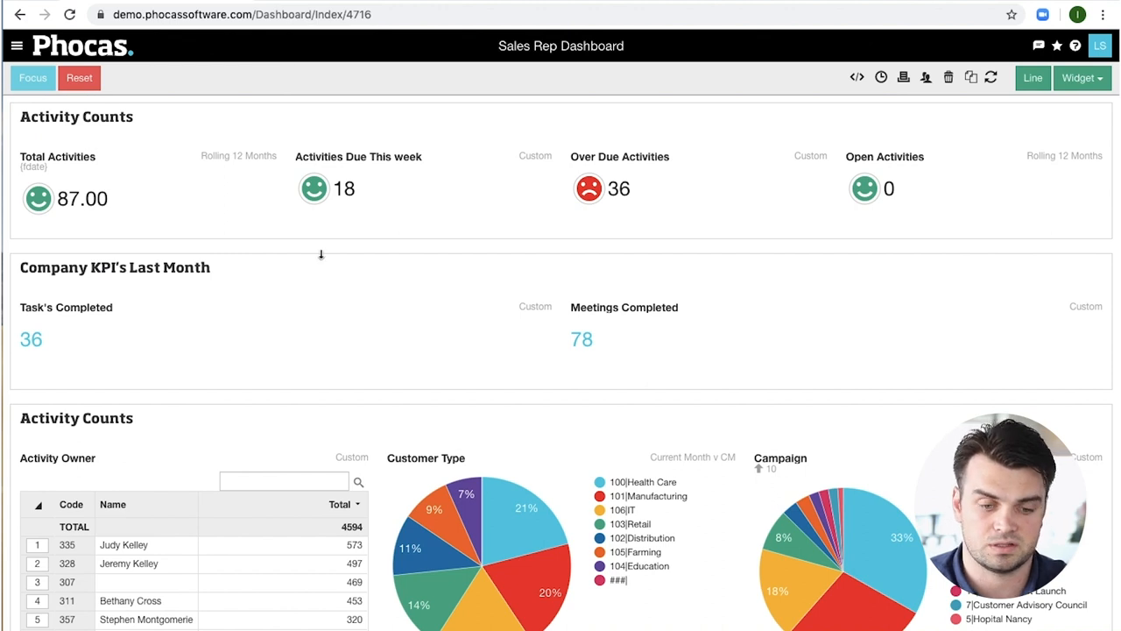
{"action": "scroll", "scroll_direction": "down", "scroll_amount": 3}
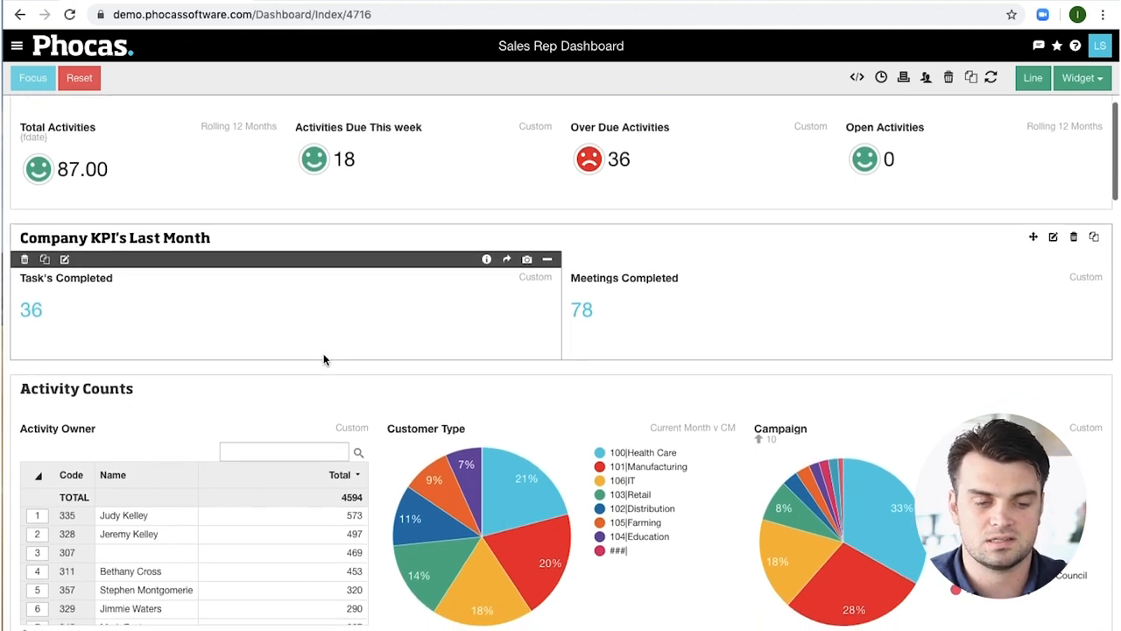
{"action": "scroll", "scroll_direction": "down", "scroll_amount": 3}
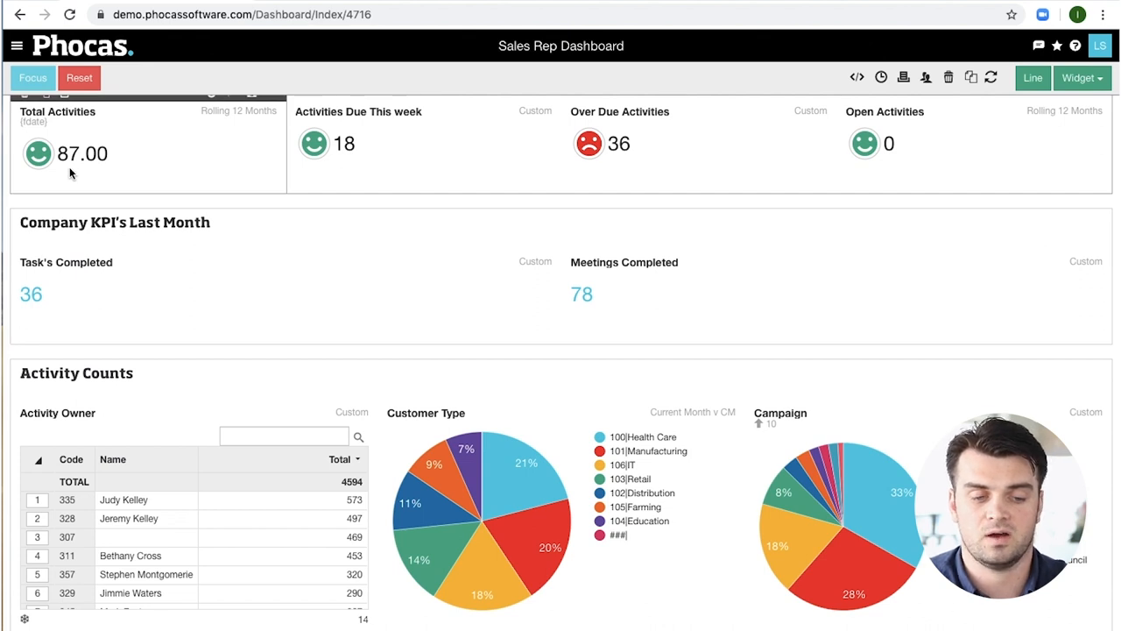
{"action": "scroll", "scroll_direction": "down", "scroll_amount": 3}
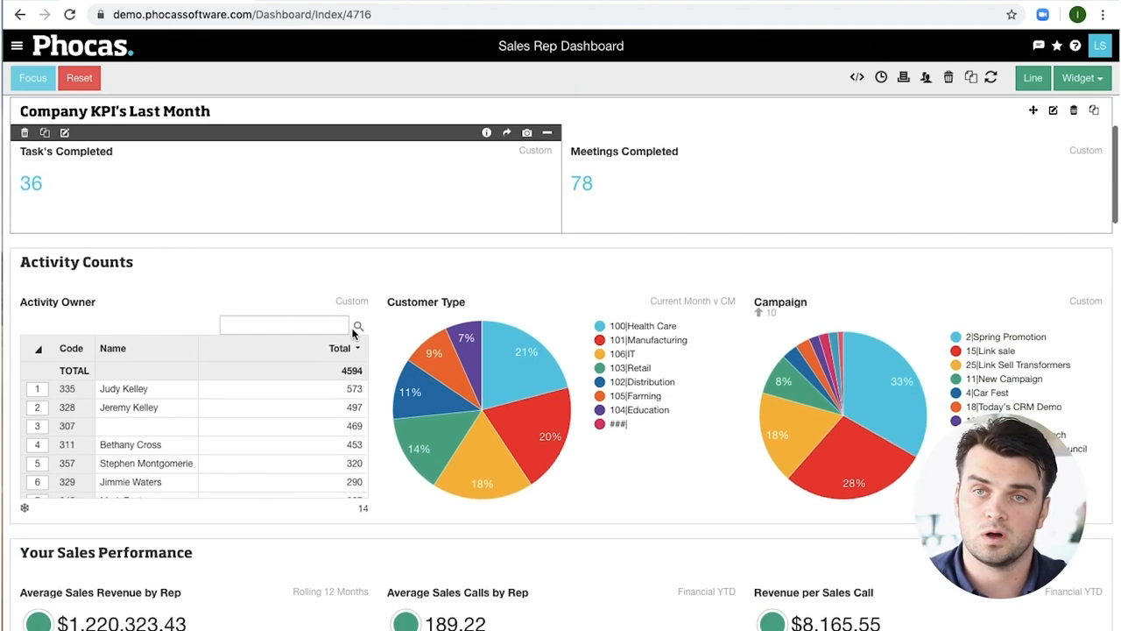
{"action": "scroll", "scroll_direction": "down", "scroll_amount": 3}
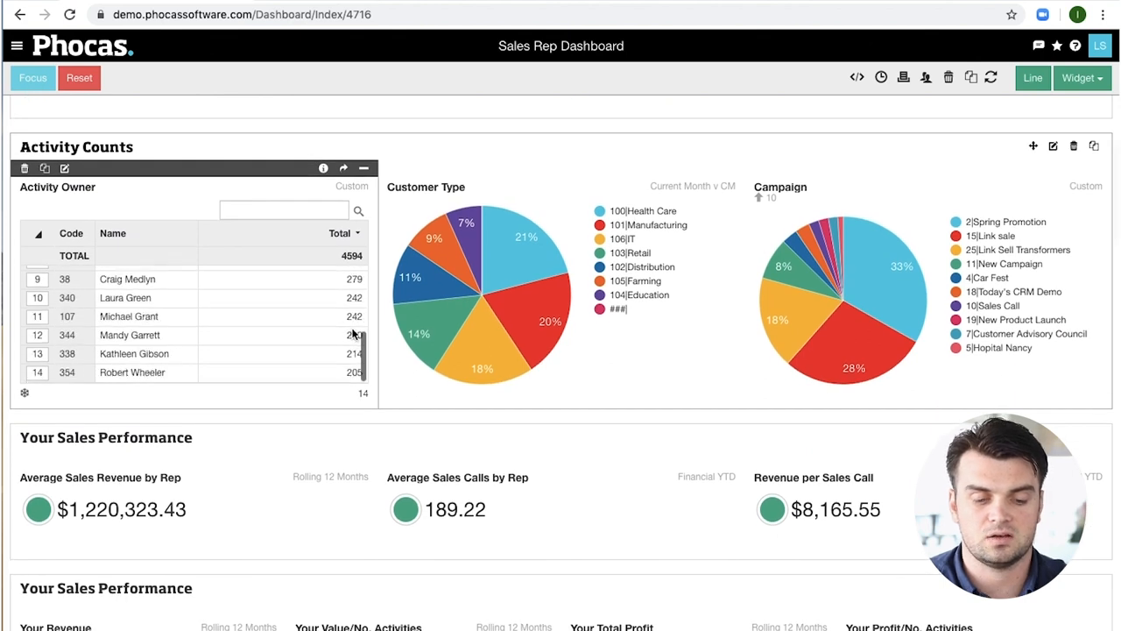
{"action": "scroll", "scroll_direction": "down", "scroll_amount": 3}
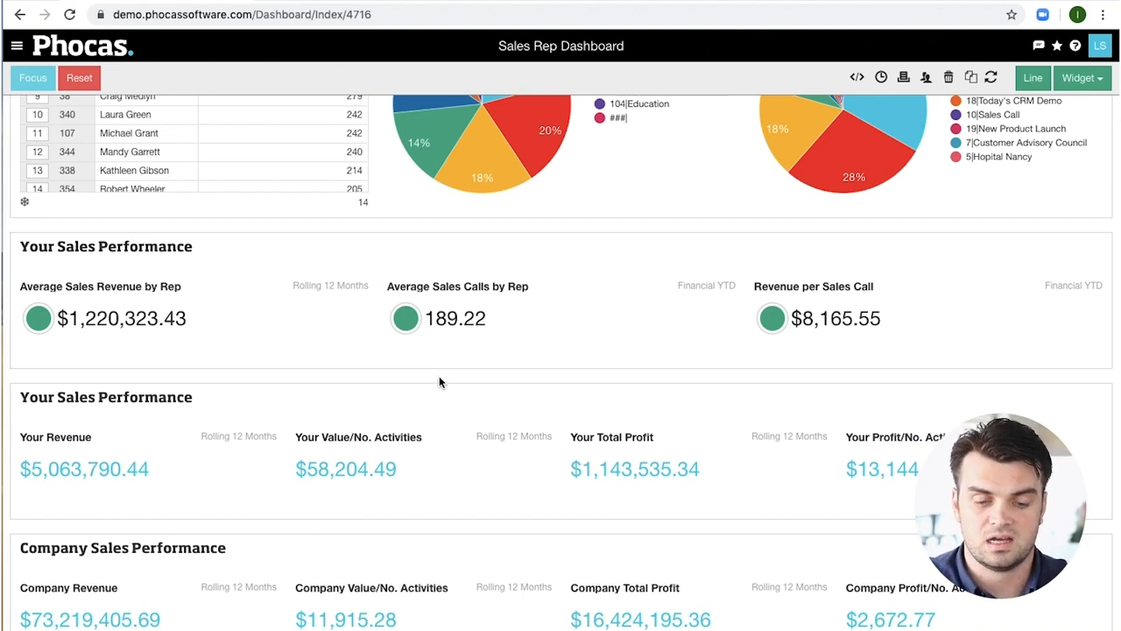
{"action": "scroll", "scroll_direction": "down", "scroll_amount": 3}
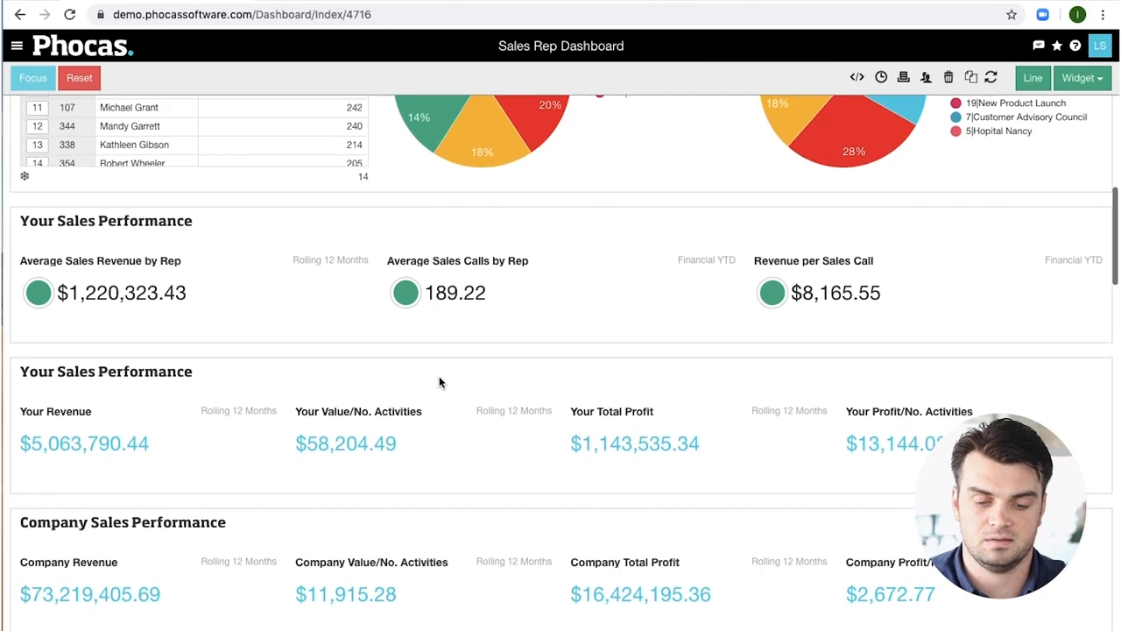